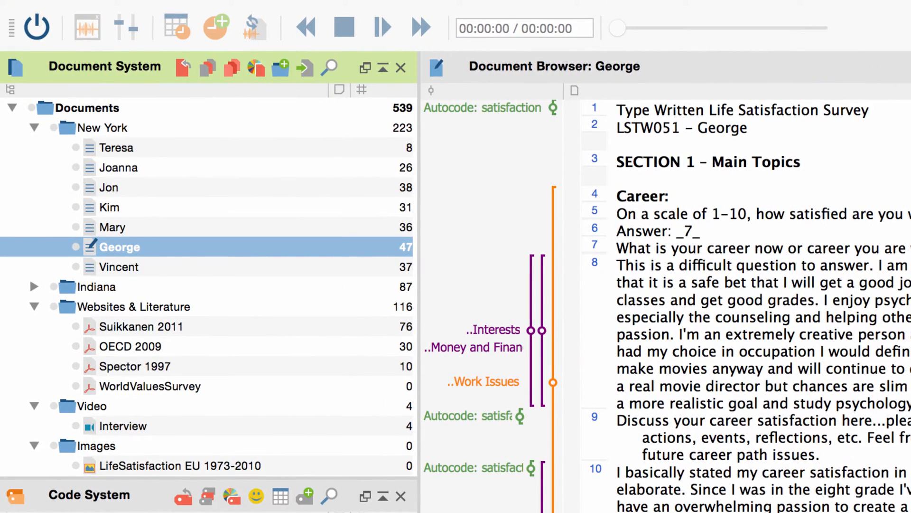
mouse_move(87, 161)
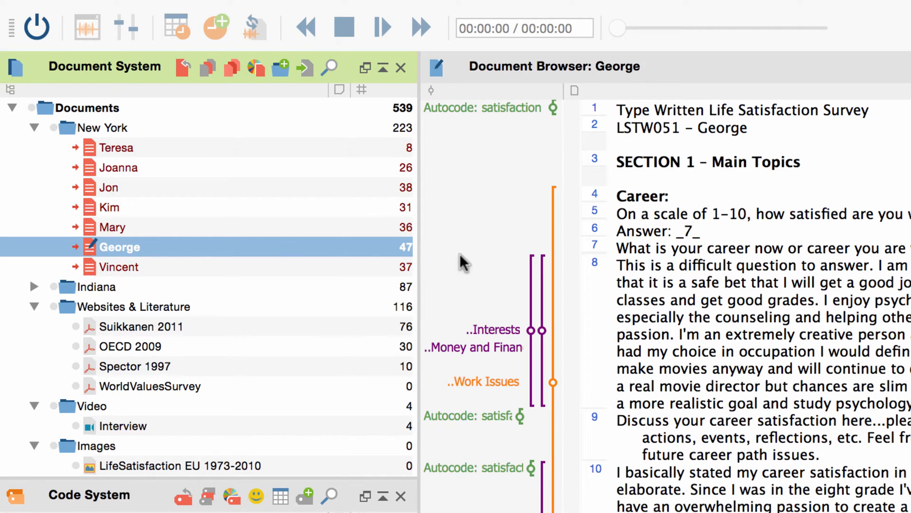
Scroll down through the Document System and Code System lists
scroll(down, 3)
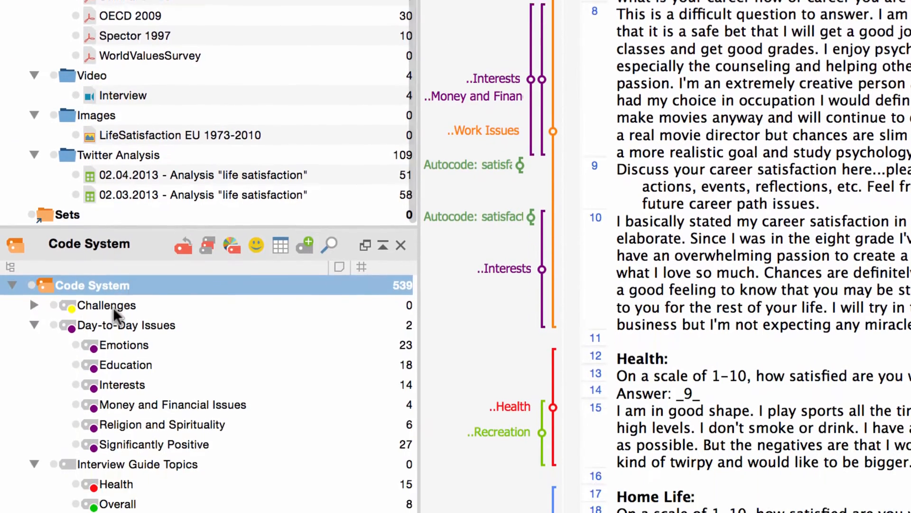
scroll(down, 3)
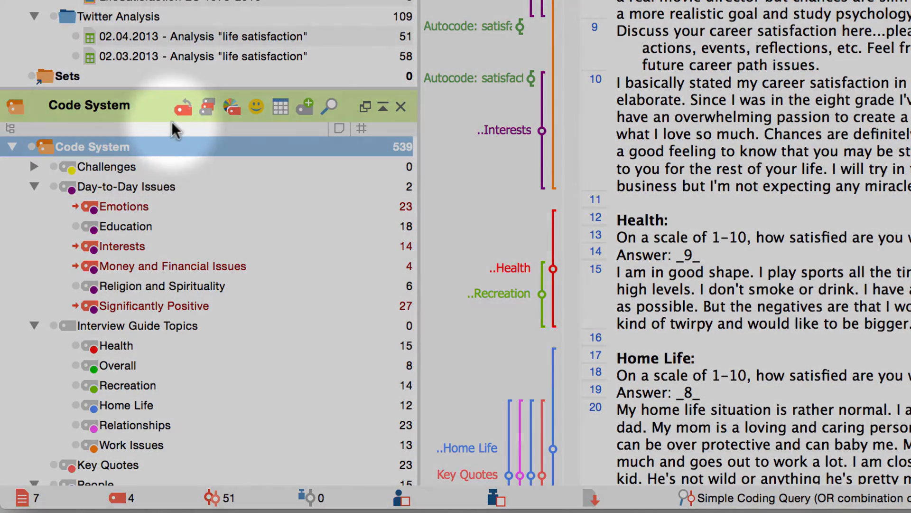
Reset the activations in both the Code System and the Document System
click(183, 107)
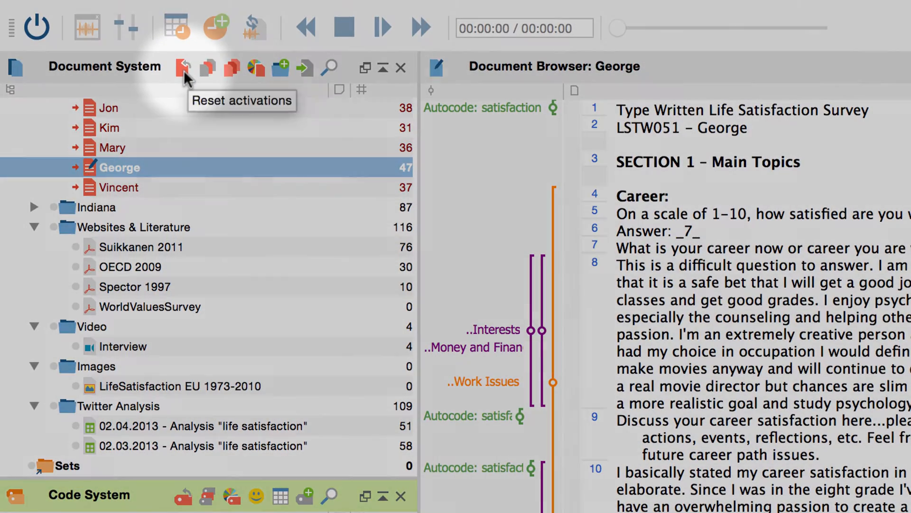
click(188, 68)
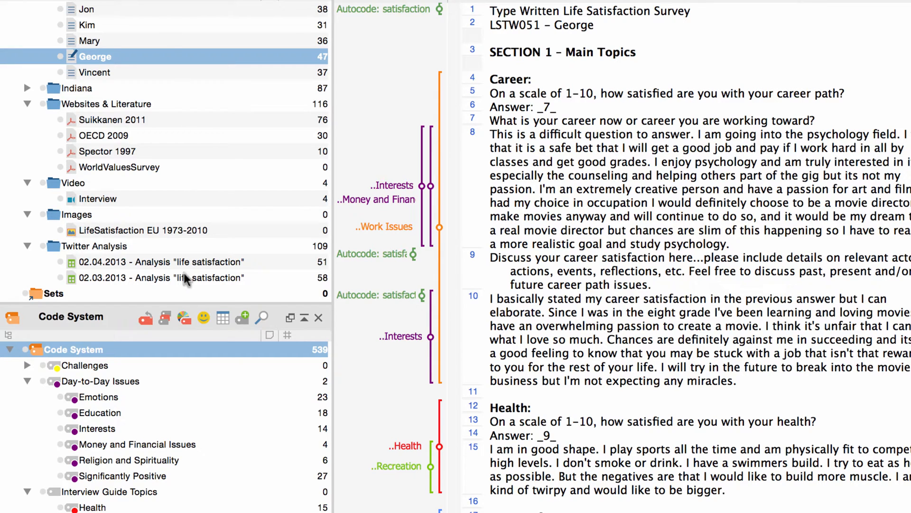
Activate all purple-coloured codes with Activate by color
click(183, 318)
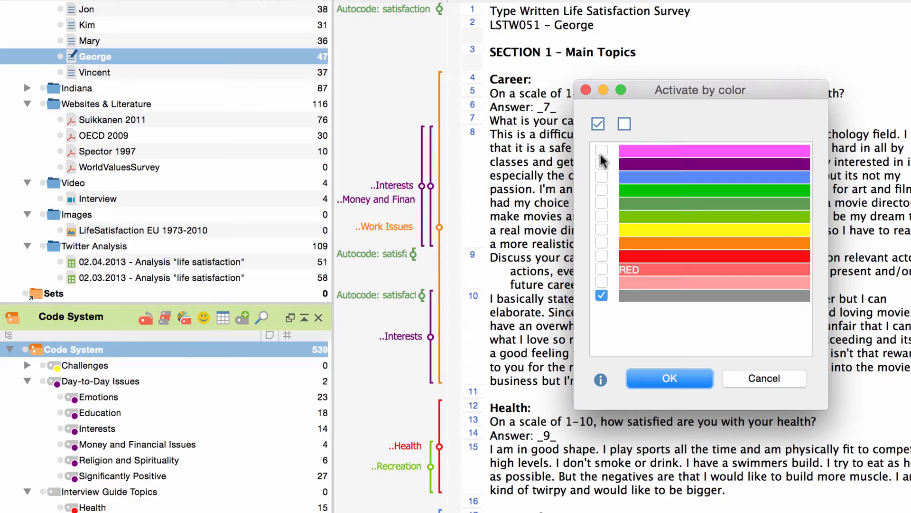
click(602, 163)
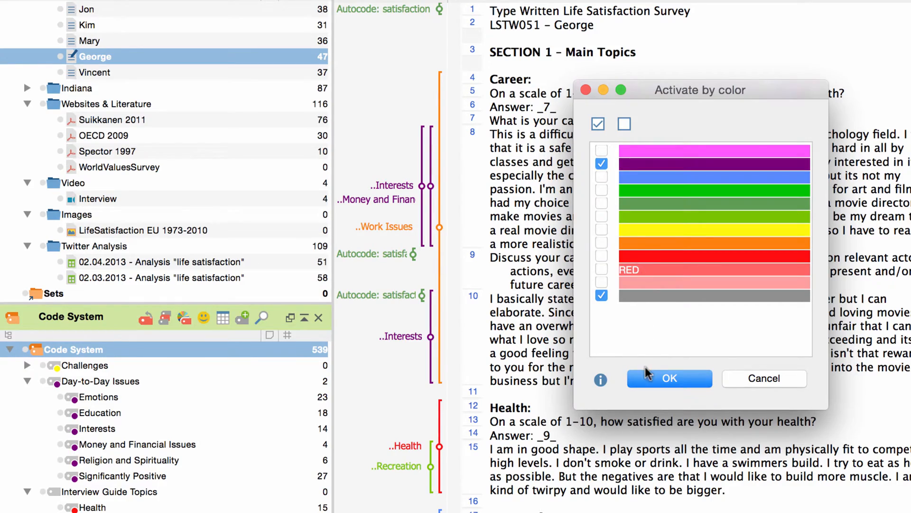
click(669, 378)
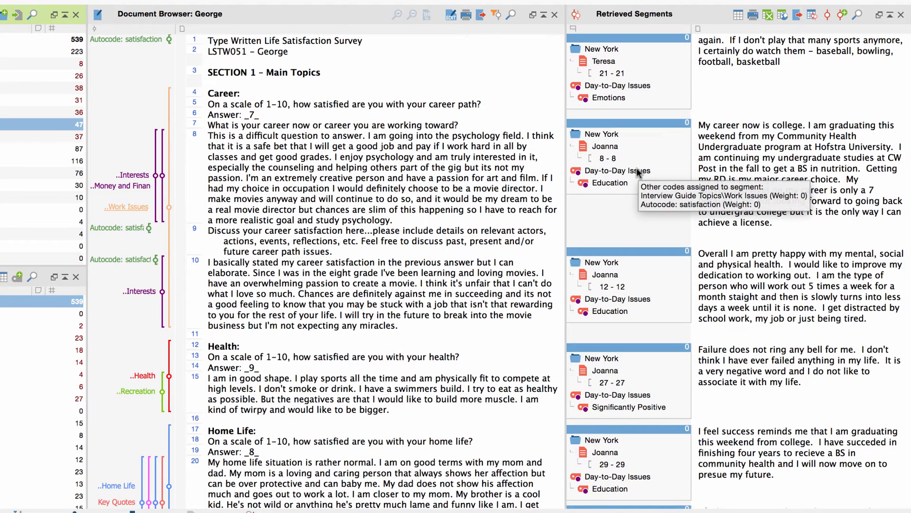
Jump from the retrieved segment to Joanna's health passage in the Document Browser
click(605, 146)
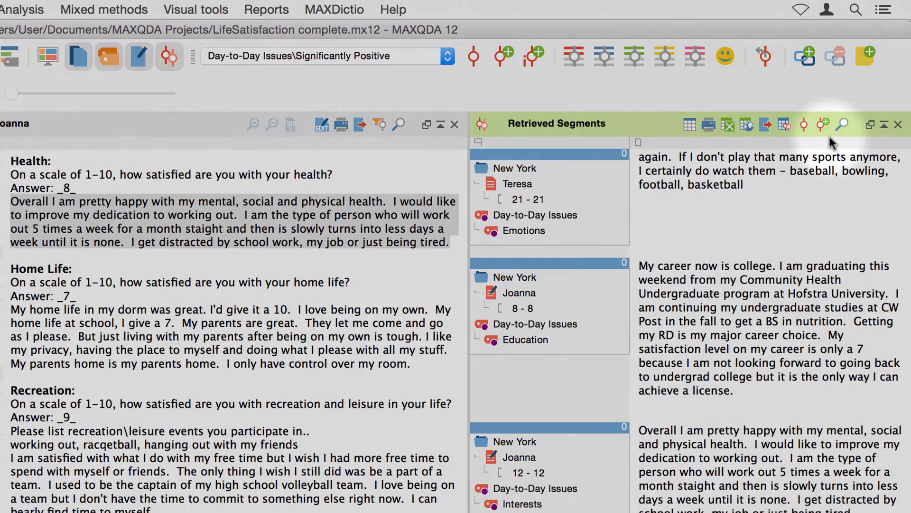
mouse_move(823, 124)
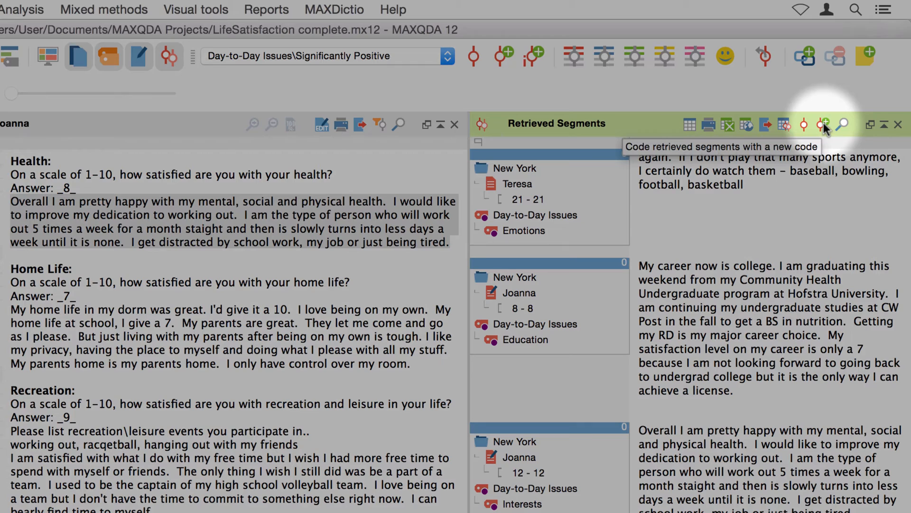
mouse_move(804, 125)
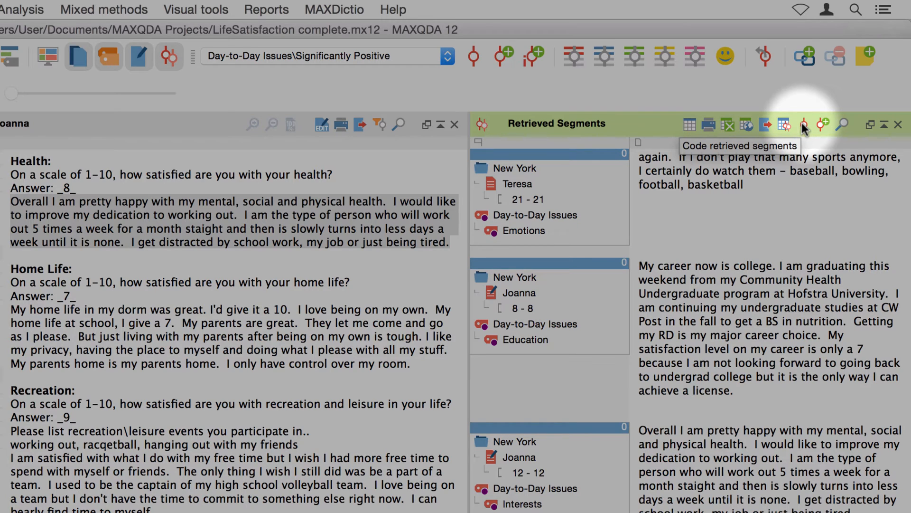
mouse_move(692, 124)
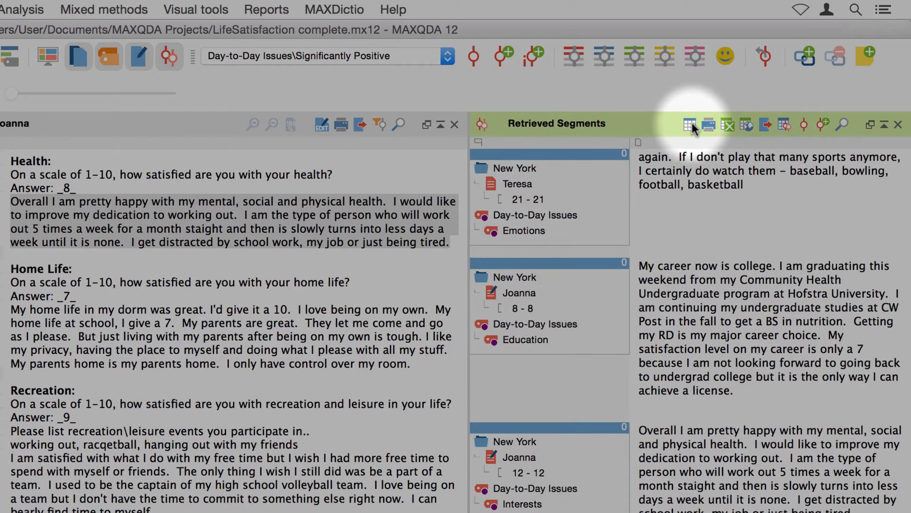
Switch Retrieved Segments to table view and bring up the Begin column options
click(689, 124)
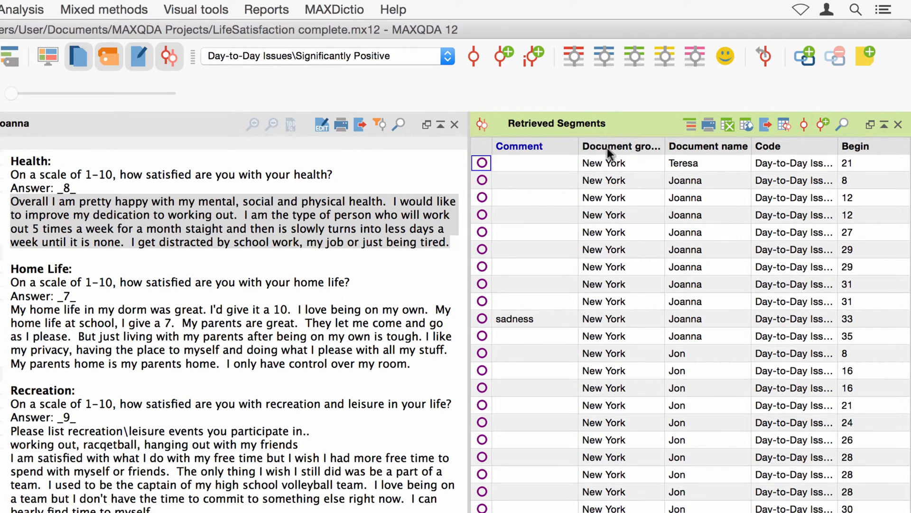
mouse_move(784, 150)
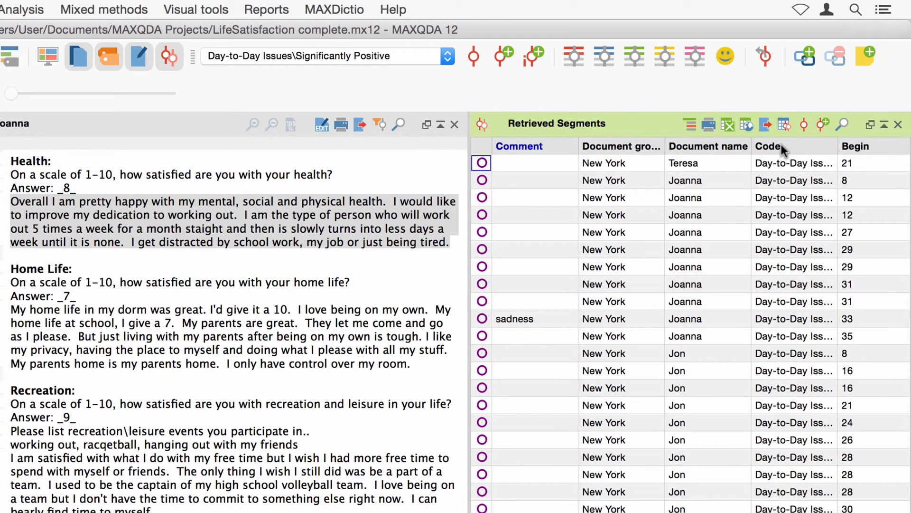
mouse_move(862, 152)
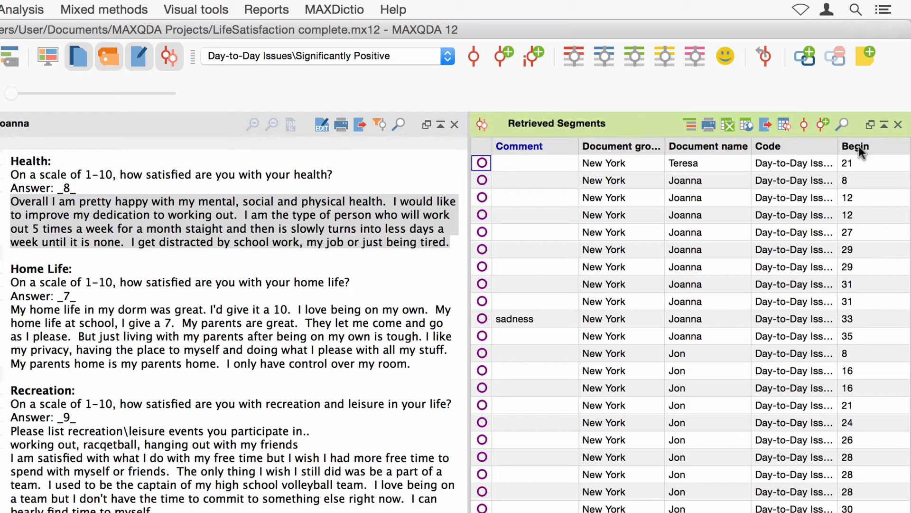
click(855, 145)
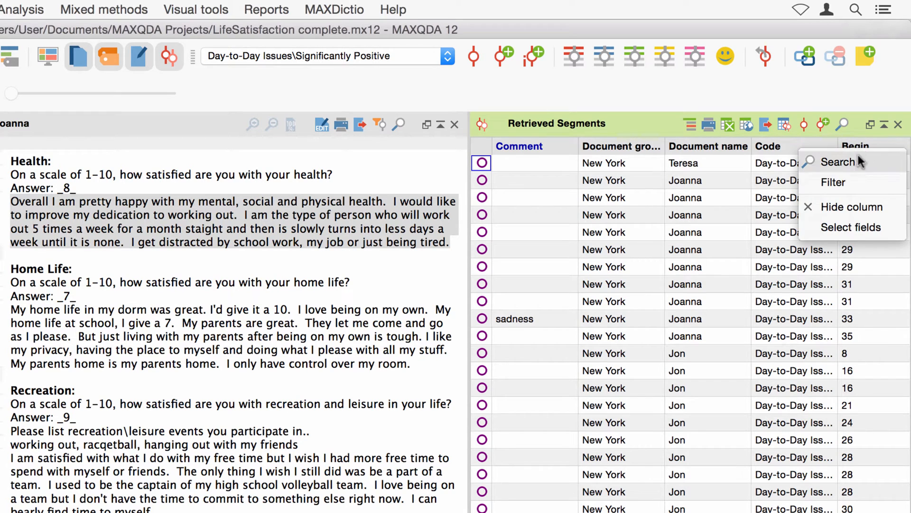
mouse_move(853, 207)
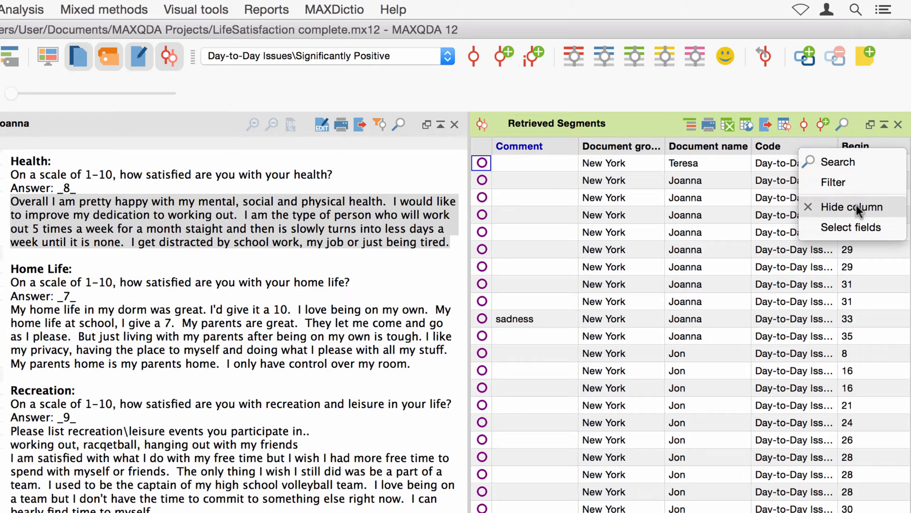
mouse_move(837, 162)
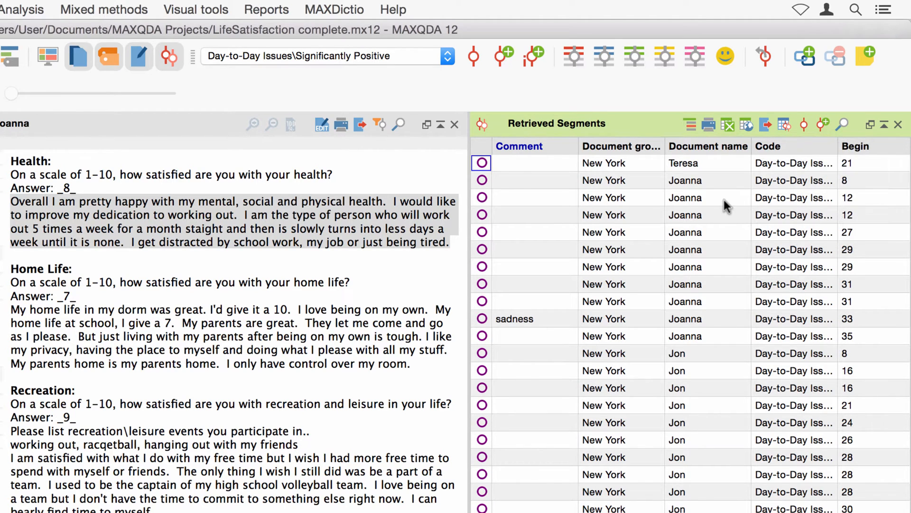
mouse_move(546, 167)
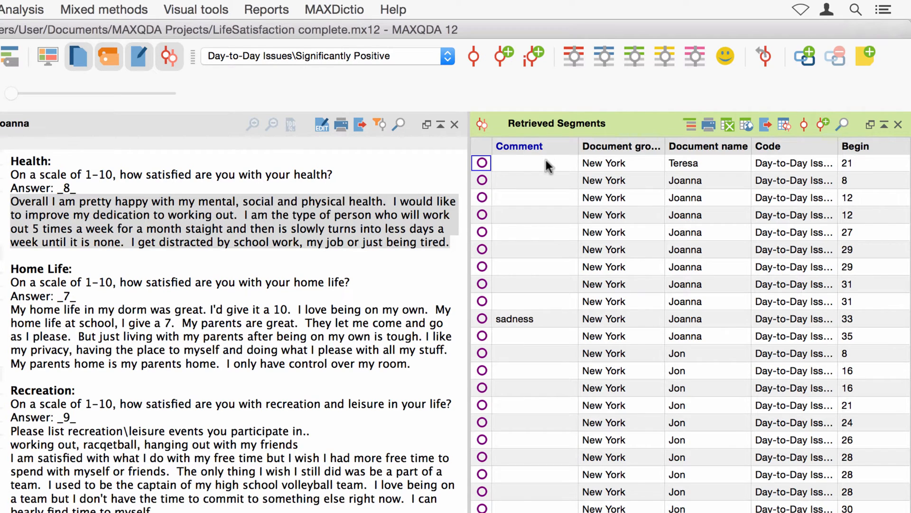
Enter the comment 'sports' and weight score 8 in the table's first row
click(529, 163)
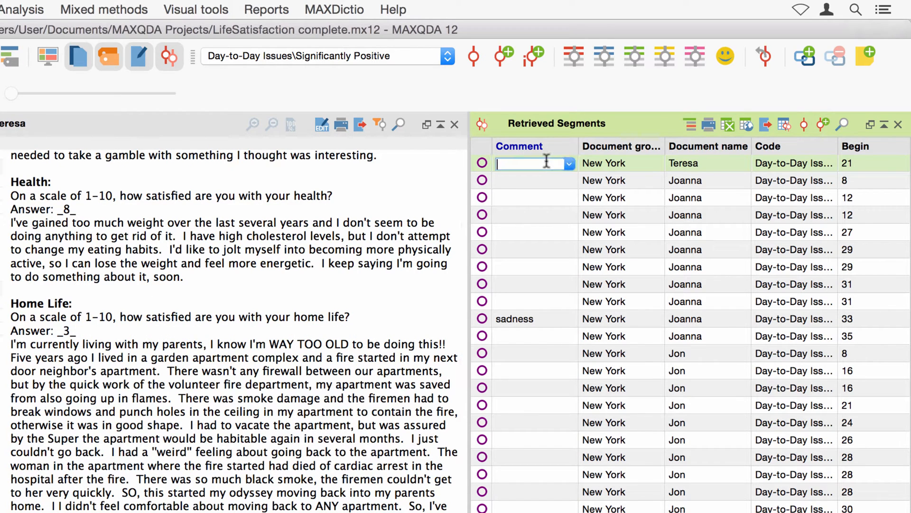
text(sports)
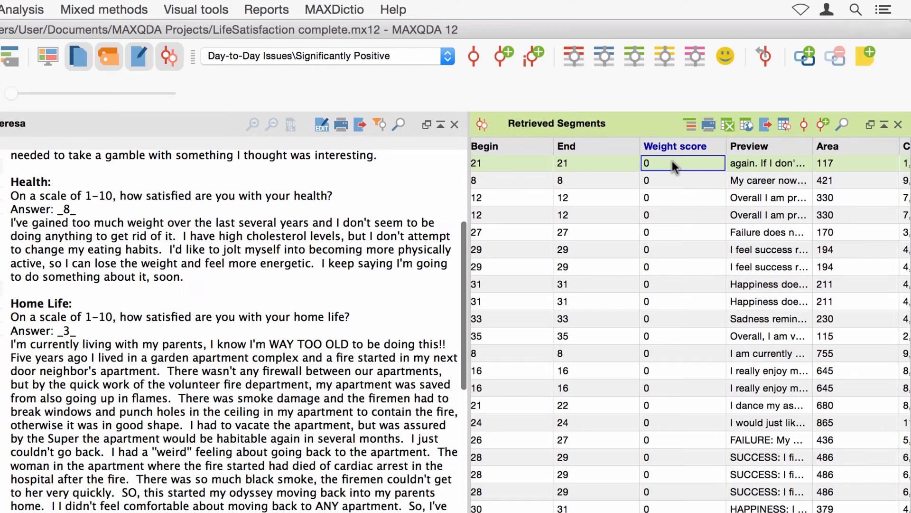
click(674, 163)
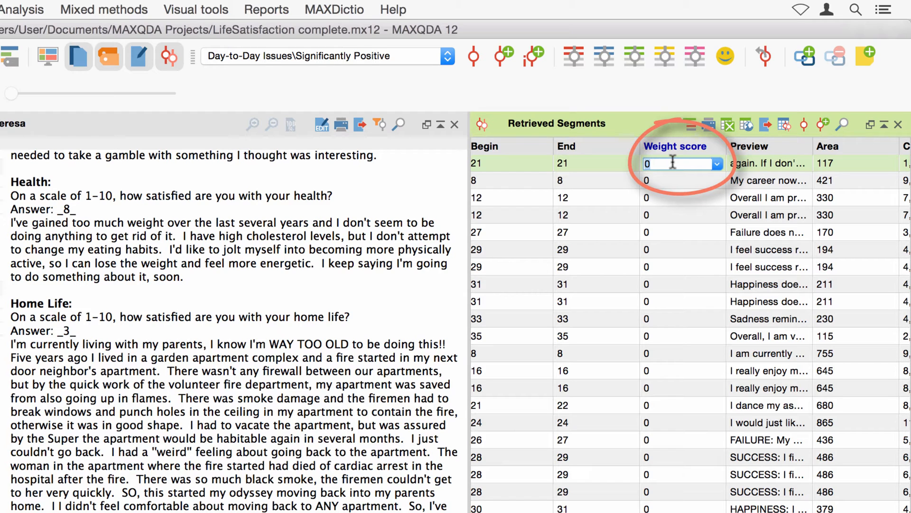
text(8)
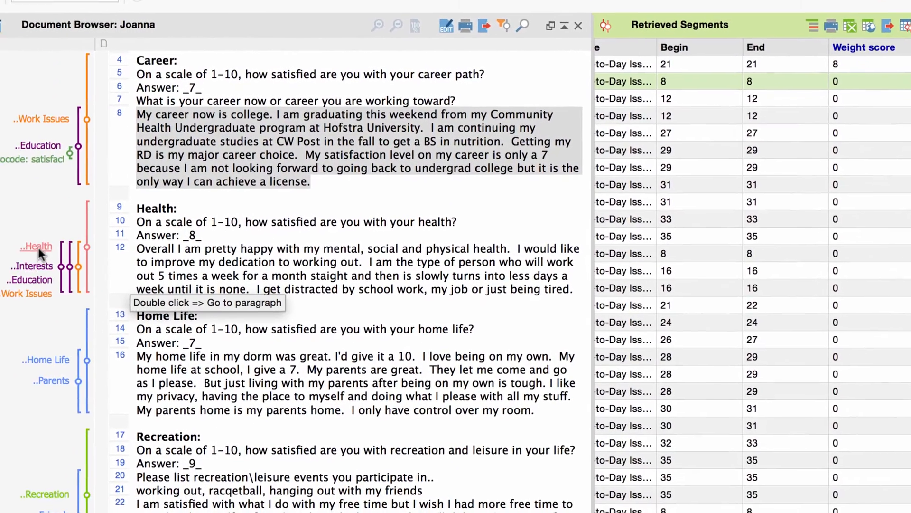
View the Health stripe's segment options, then switch Retrieved Segments to the preview layout
right_click(36, 246)
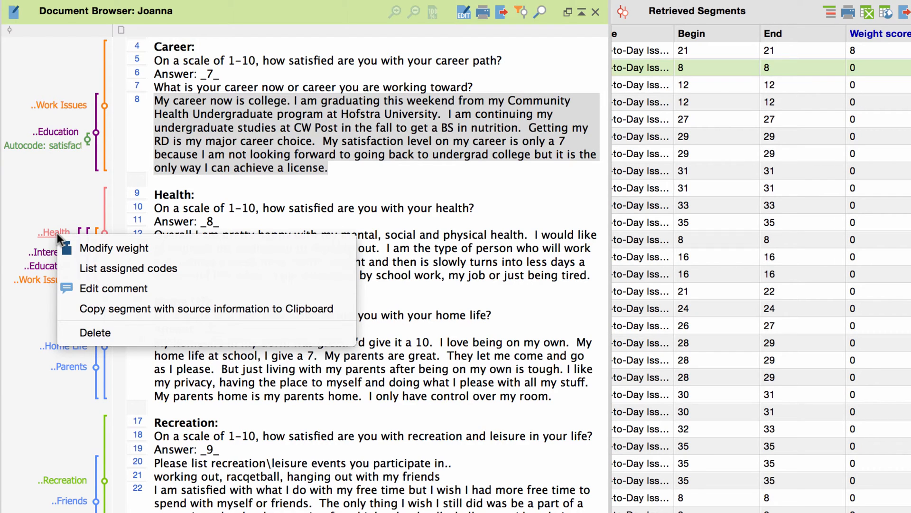
mouse_move(113, 288)
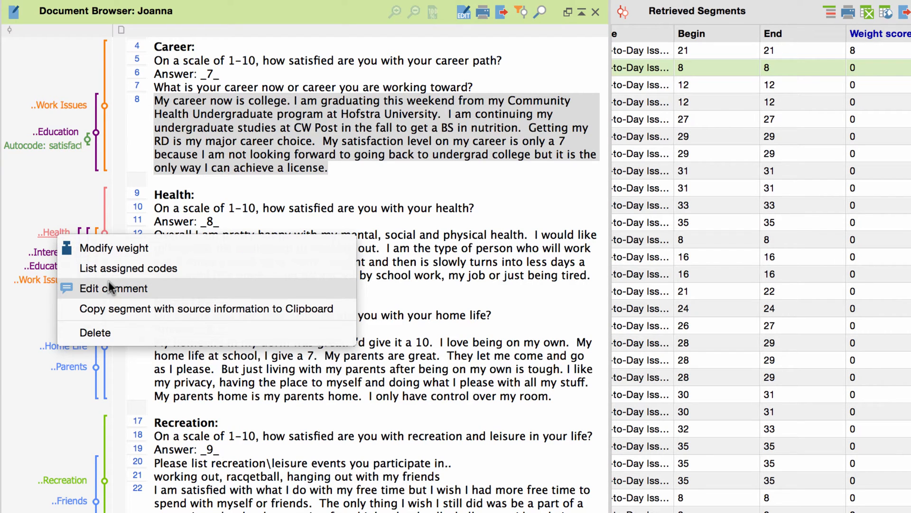
mouse_move(114, 248)
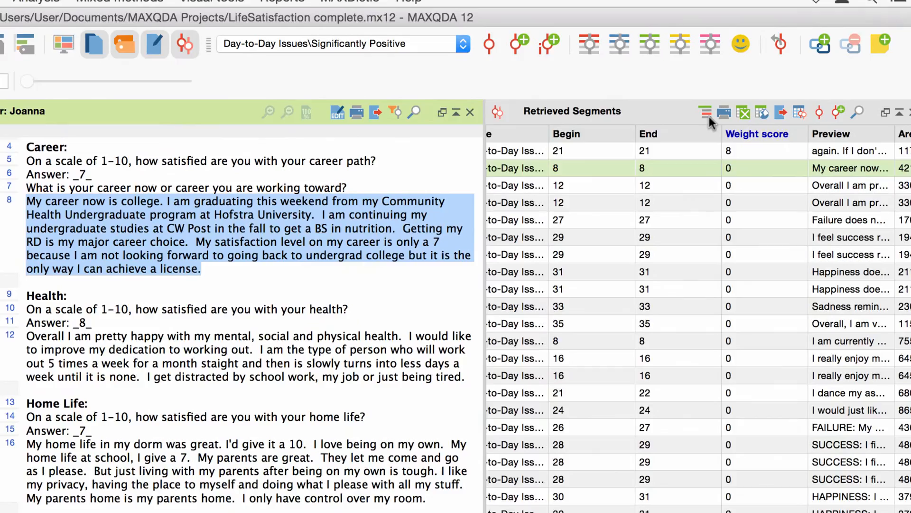
click(705, 111)
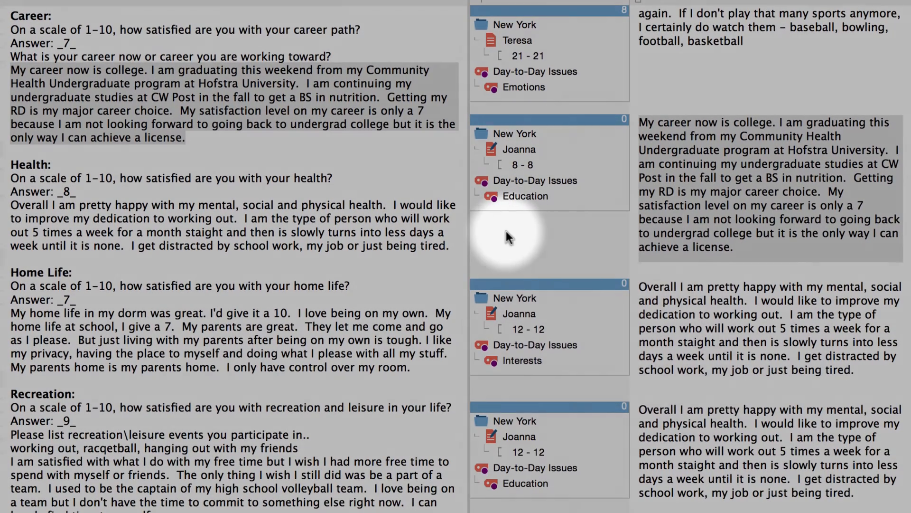
Enable Use weight filter from the Retrieved Segments context menu
right_click(508, 237)
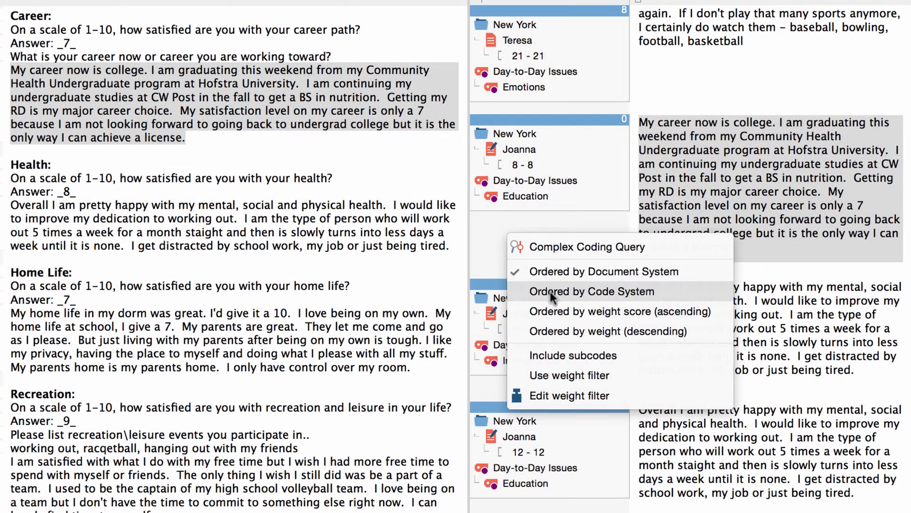
mouse_move(547, 331)
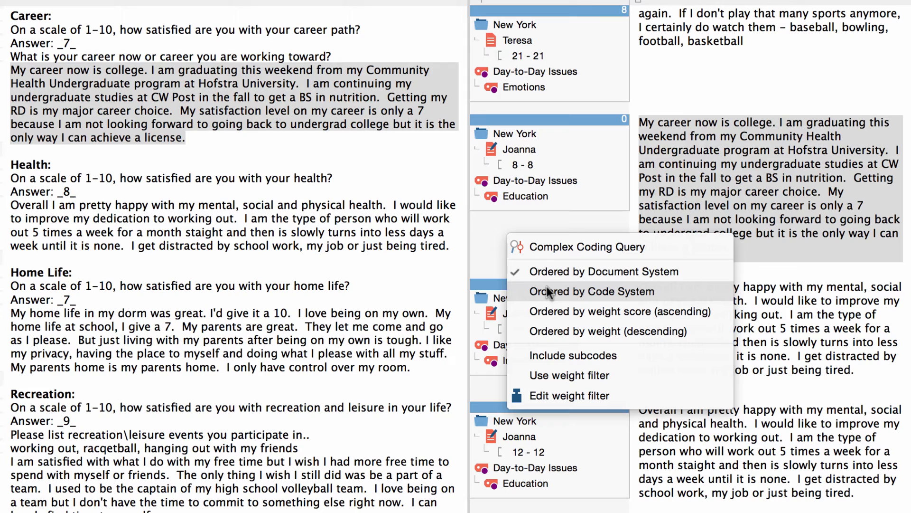
mouse_move(573, 355)
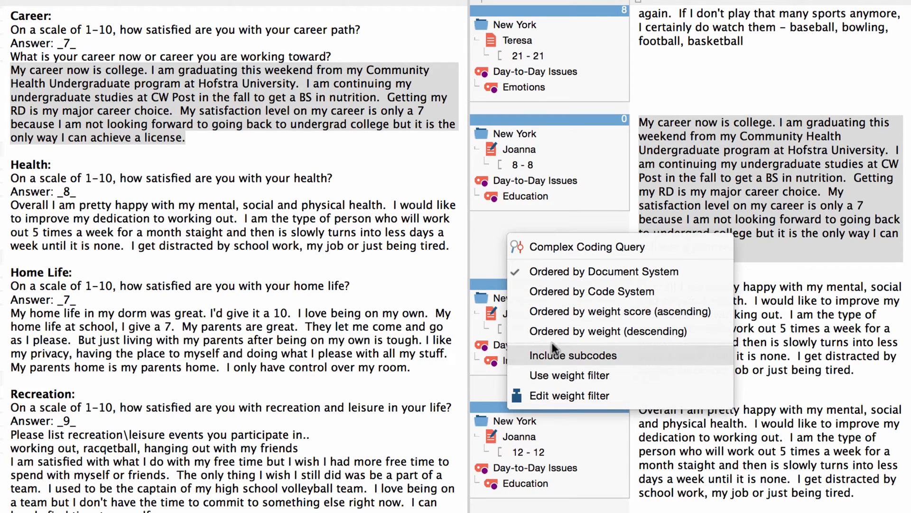
mouse_move(554, 375)
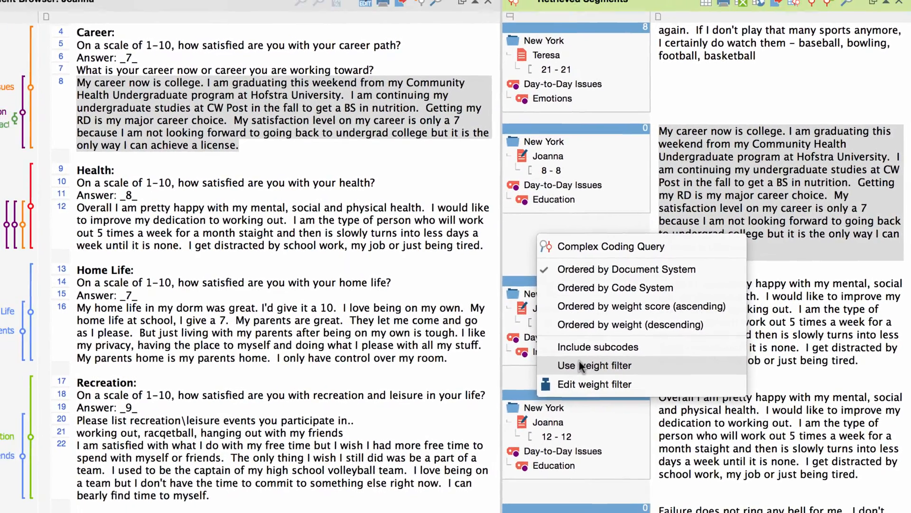
click(593, 365)
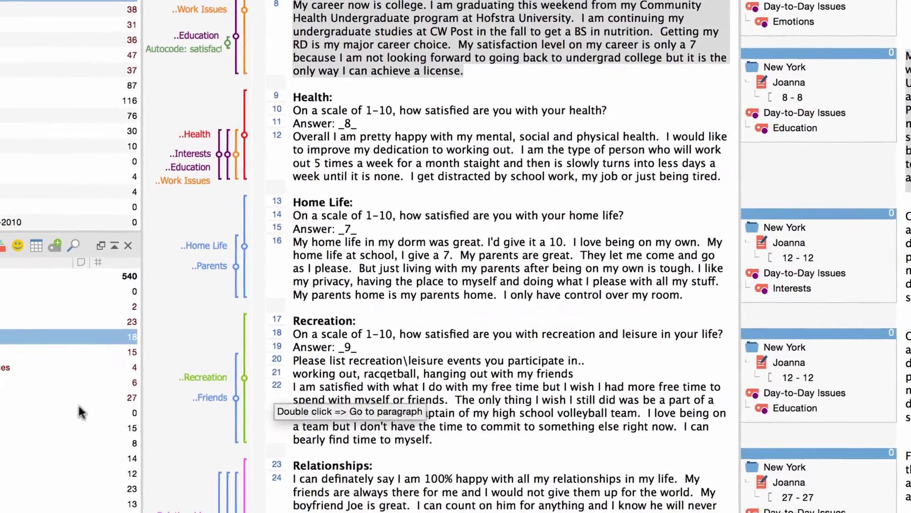
Review Significantly Positive's coded-segment overview, then export the retrieved segments as Excel
right_click(134, 324)
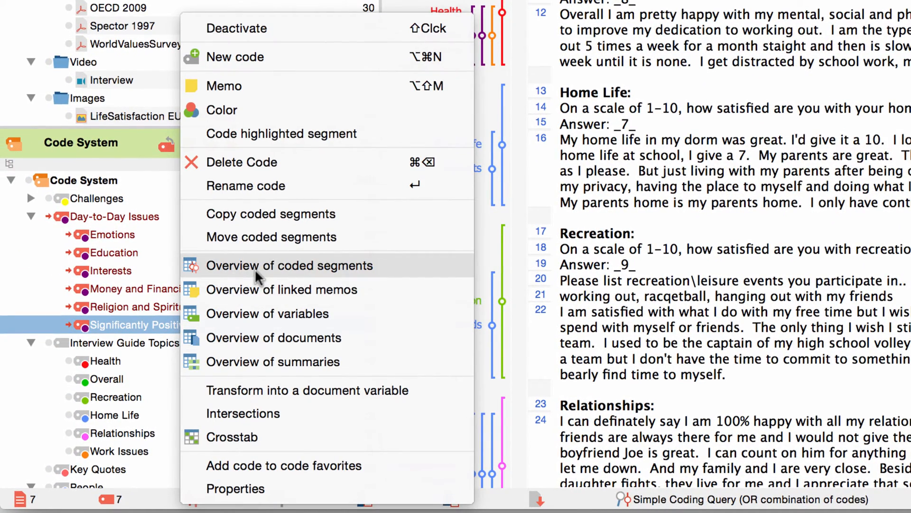
click(289, 265)
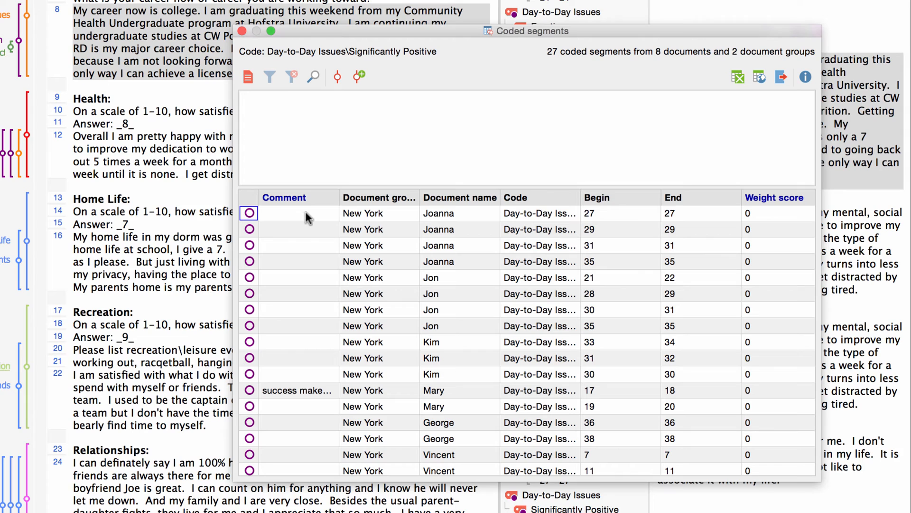
click(298, 213)
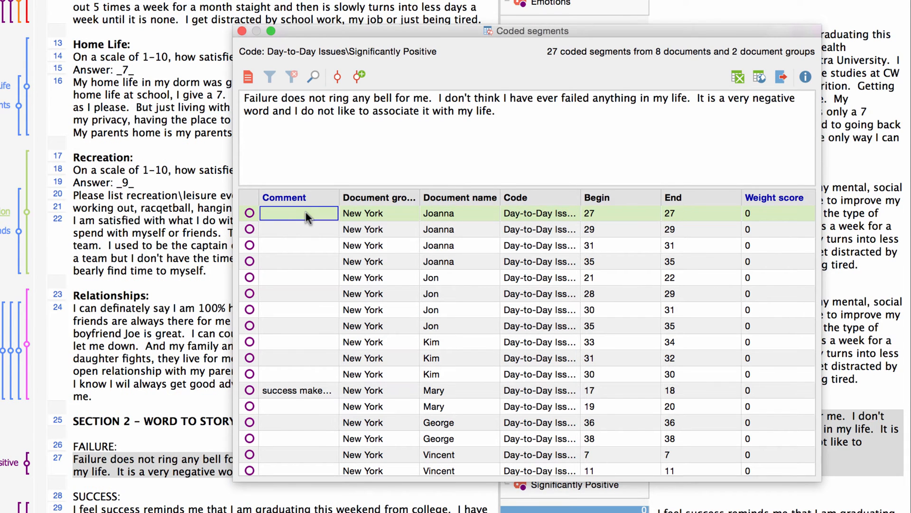
click(439, 245)
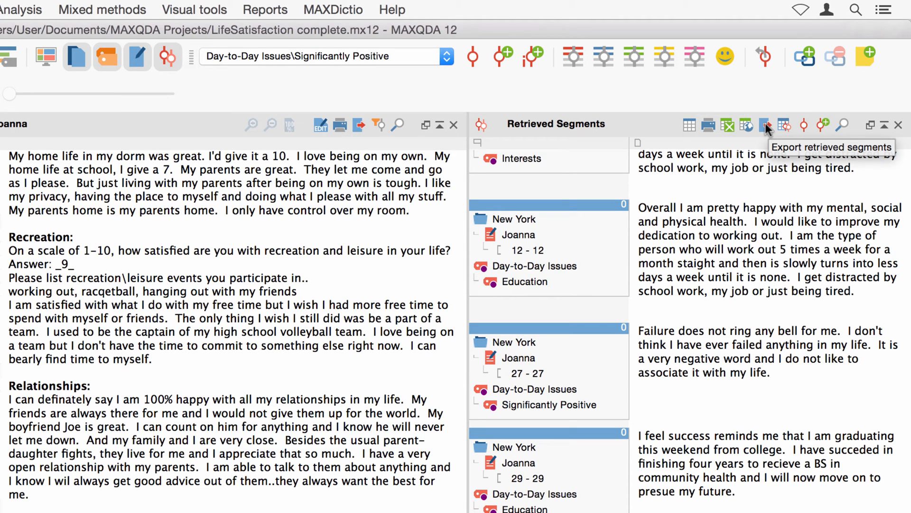
click(766, 124)
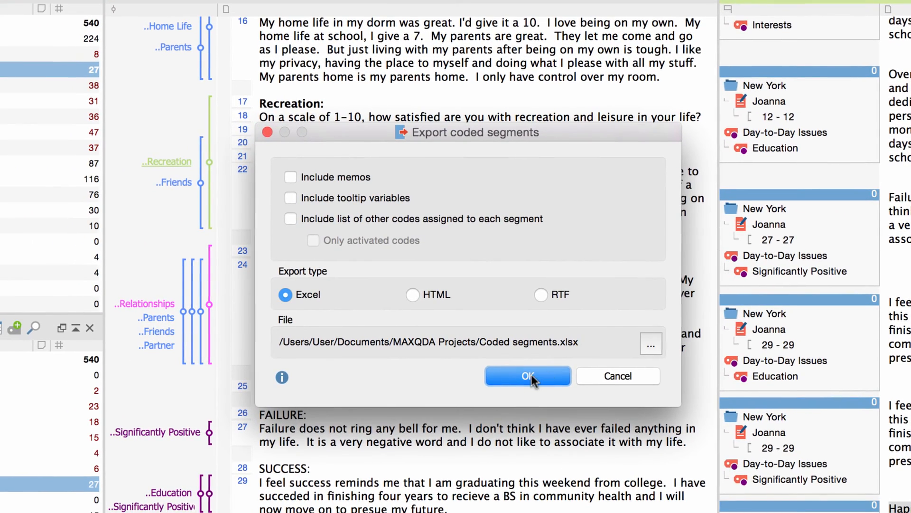
click(527, 376)
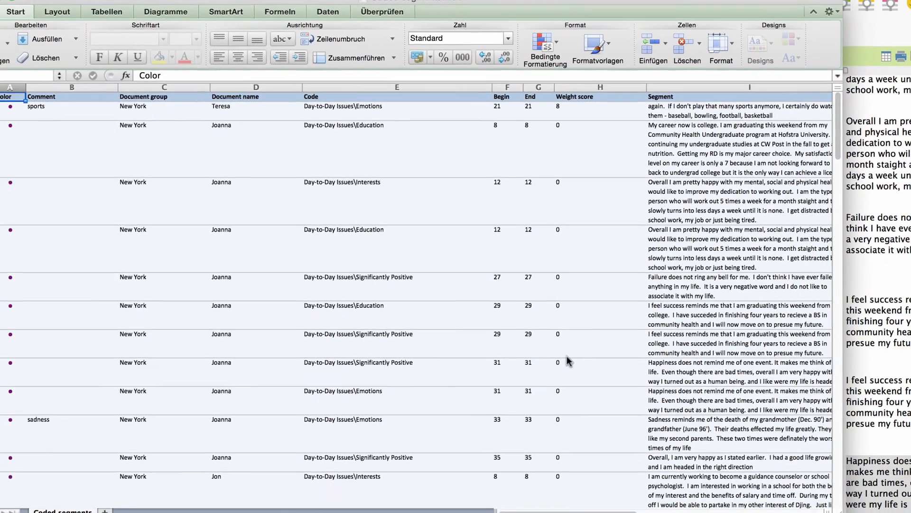